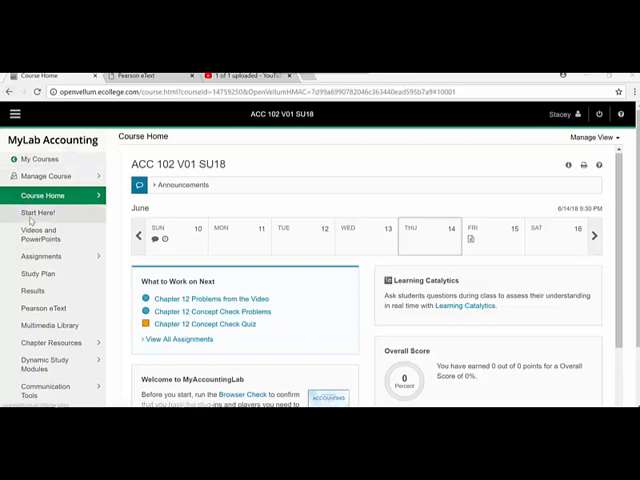
Open the Start Here! section and its Principles of Accounting Online welcome document.
click(36, 212)
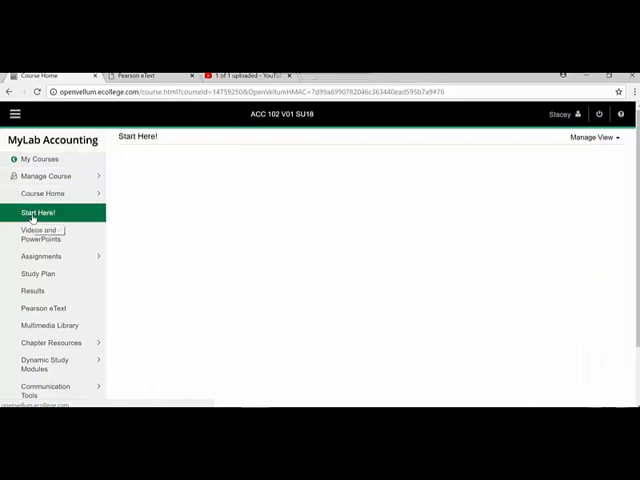
click(38, 212)
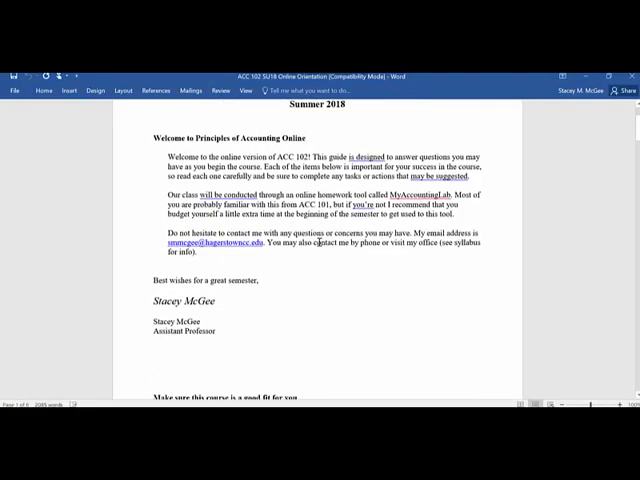
Scroll through the welcome letter and 'Get ready to begin the course' checklist to Frequently Asked Questions.
scroll(down, 3)
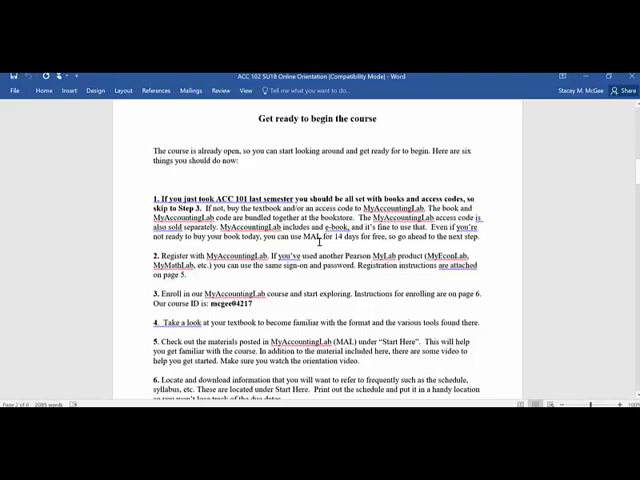
scroll(down, 3)
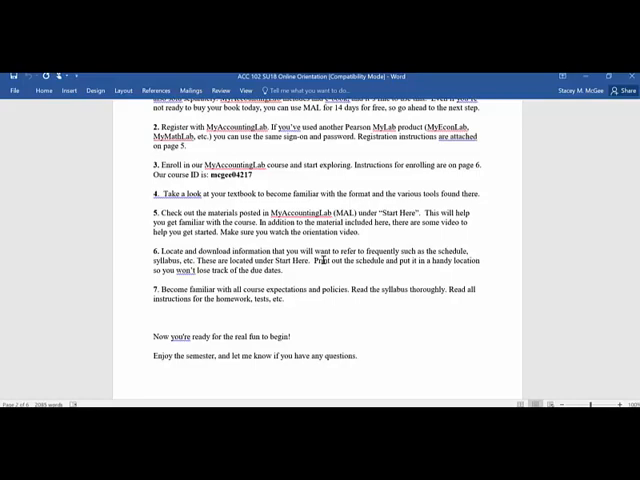
scroll(down, 3)
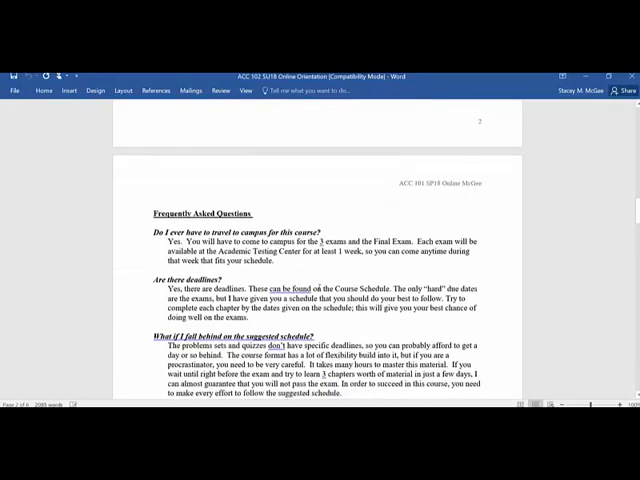
Scroll through the FAQ answers on campus visits, deadlines, falling behind and missed deadlines.
scroll(down, 3)
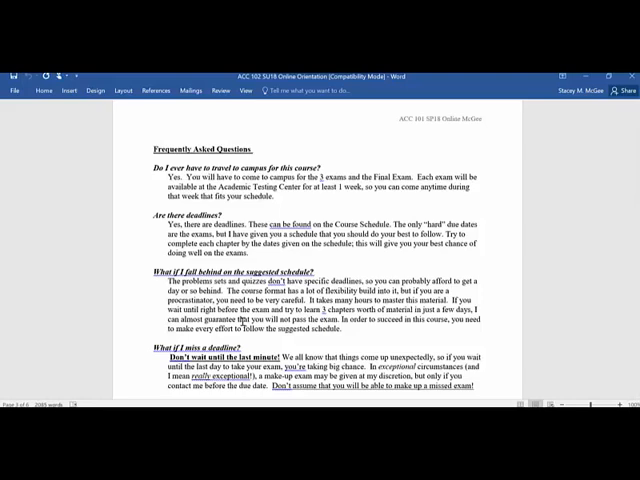
scroll(down, 3)
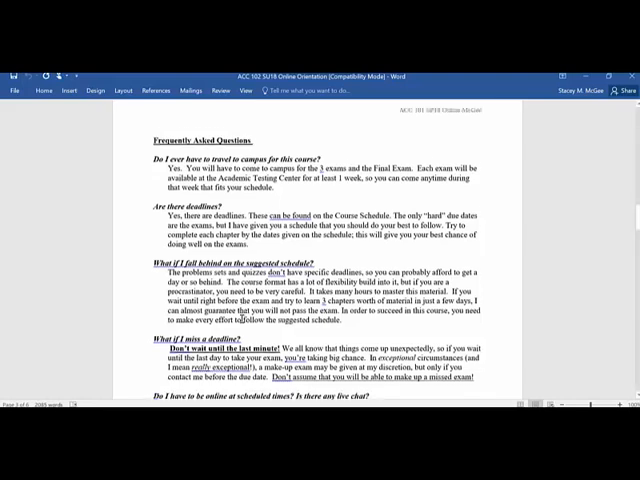
scroll(down, 3)
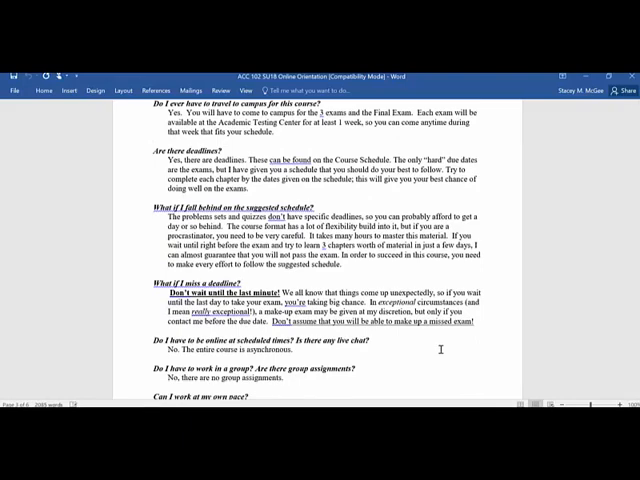
scroll(down, 3)
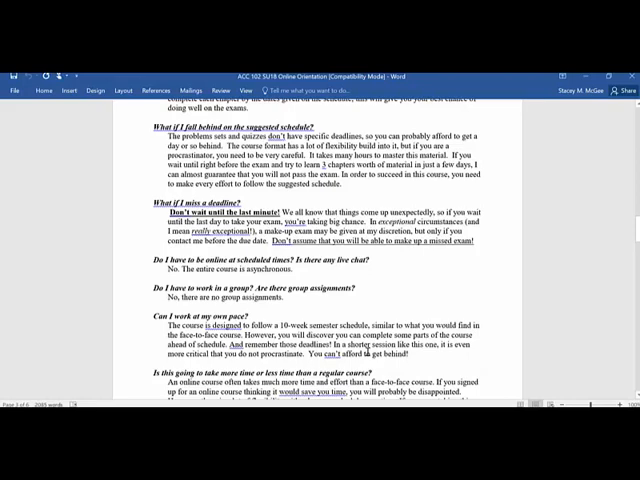
Scroll past the travel and instructor-contact questions to the Tips for Doing Well heading.
scroll(down, 3)
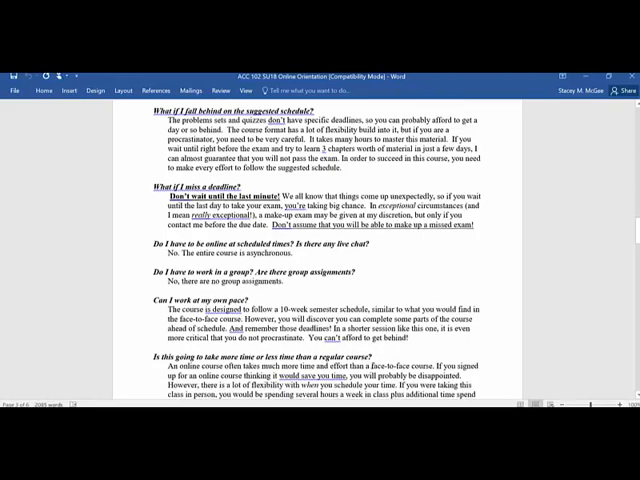
scroll(down, 3)
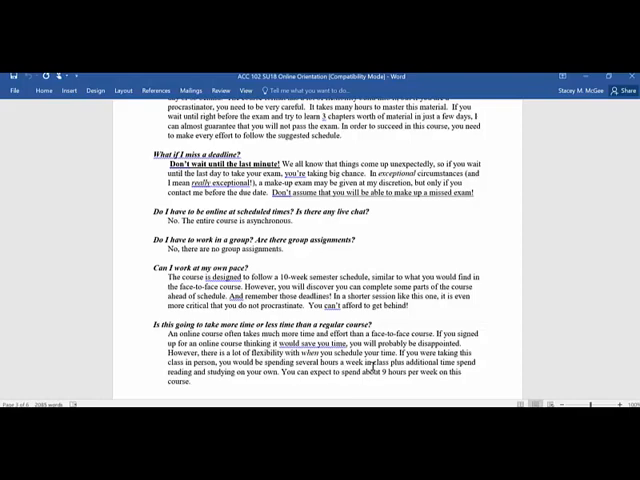
scroll(down, 3)
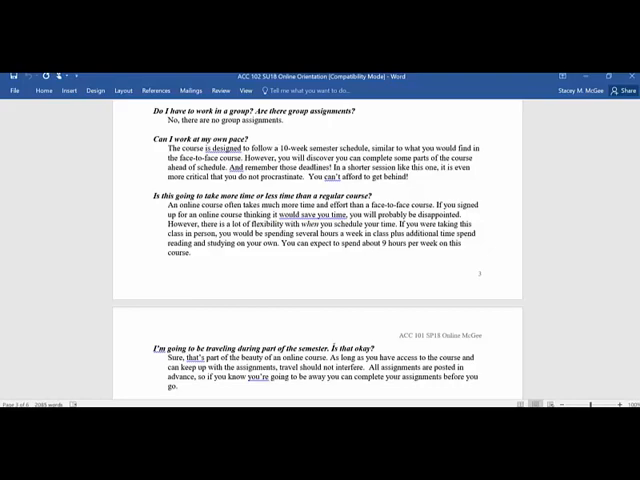
mouse_move(244, 284)
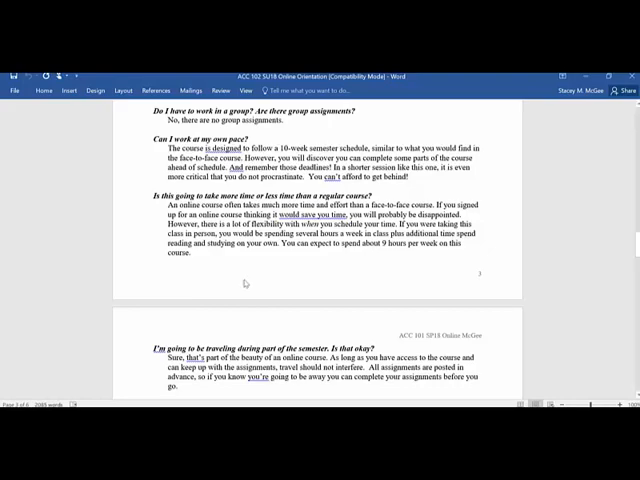
scroll(down, 3)
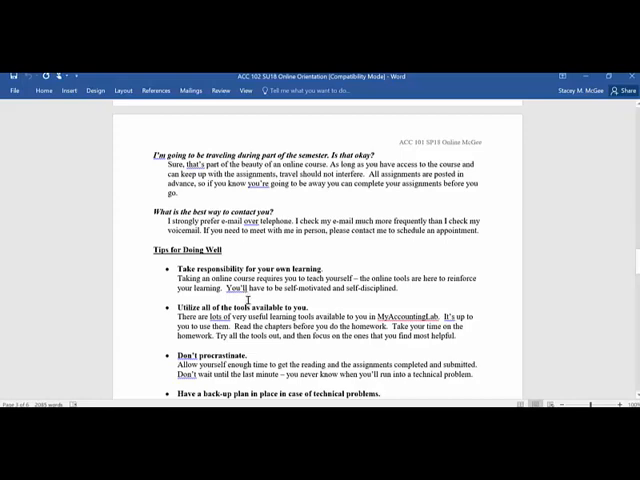
Scroll through the Tips for Doing Well list to the seeking-help and support contacts at the end.
scroll(down, 3)
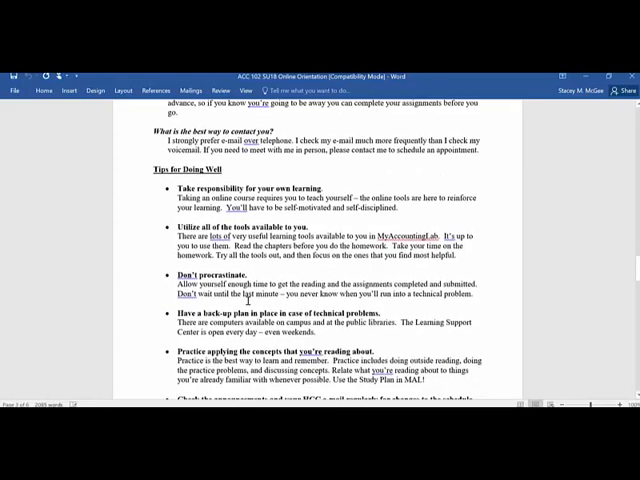
scroll(down, 3)
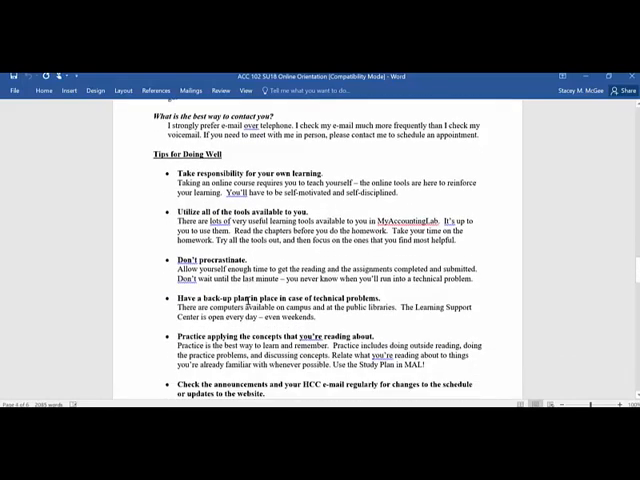
scroll(down, 3)
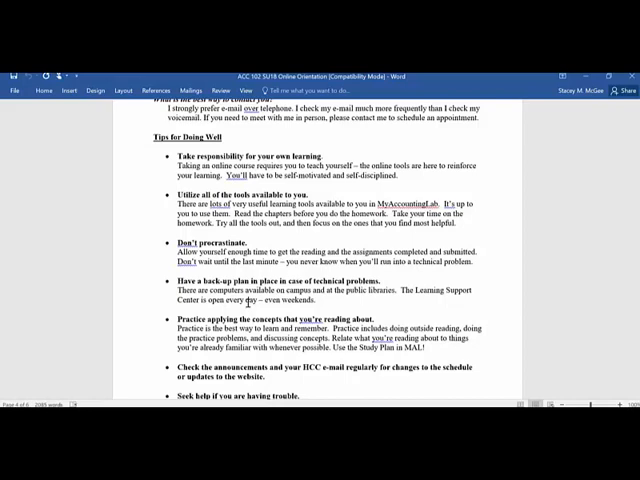
scroll(down, 3)
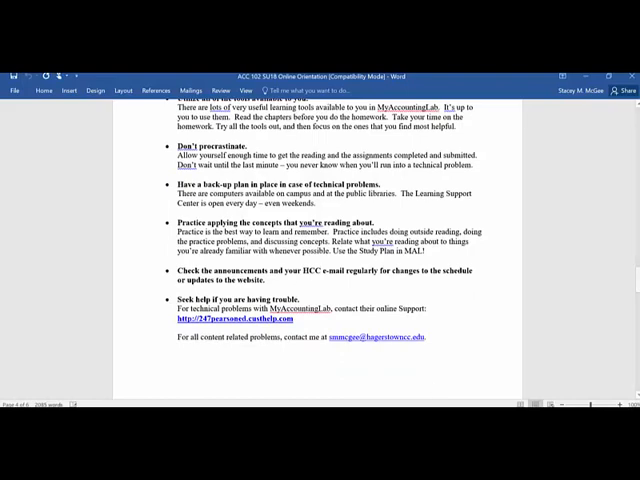
mouse_move(450, 420)
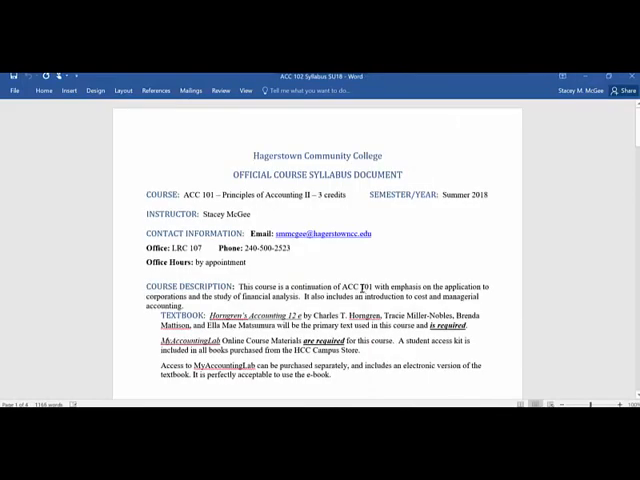
Scroll the syllabus past Course Description, Student Learning Outcomes and Requirements to Assessment Procedures.
scroll(down, 3)
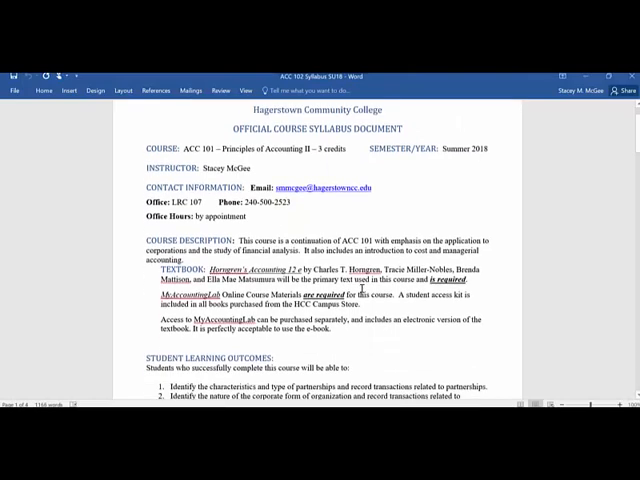
scroll(down, 3)
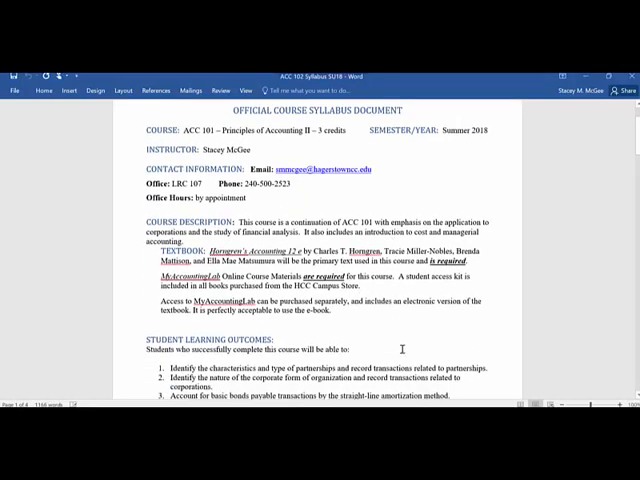
scroll(down, 3)
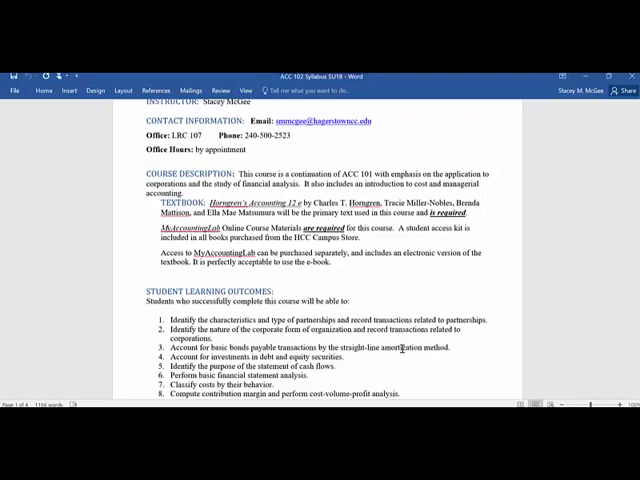
scroll(down, 3)
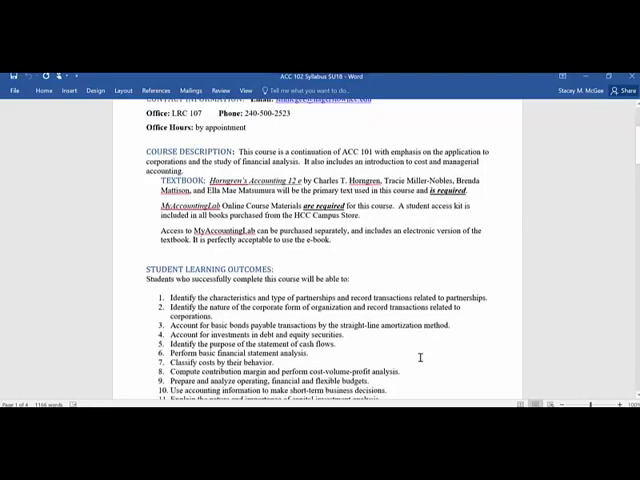
scroll(down, 3)
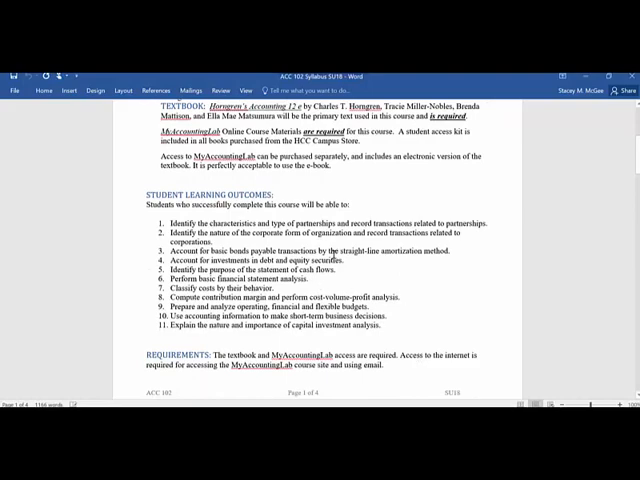
scroll(down, 3)
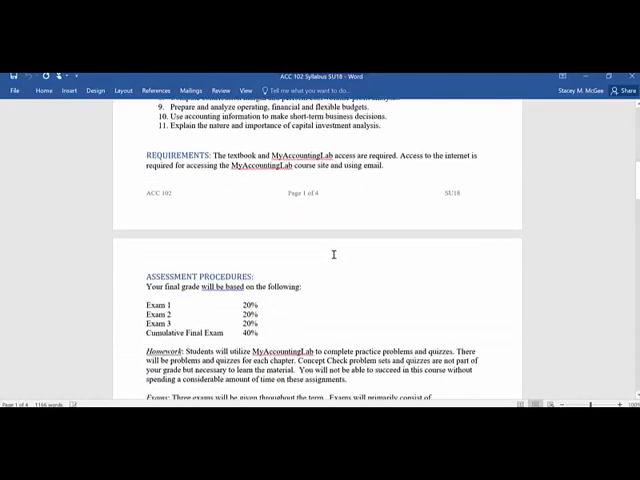
scroll(down, 3)
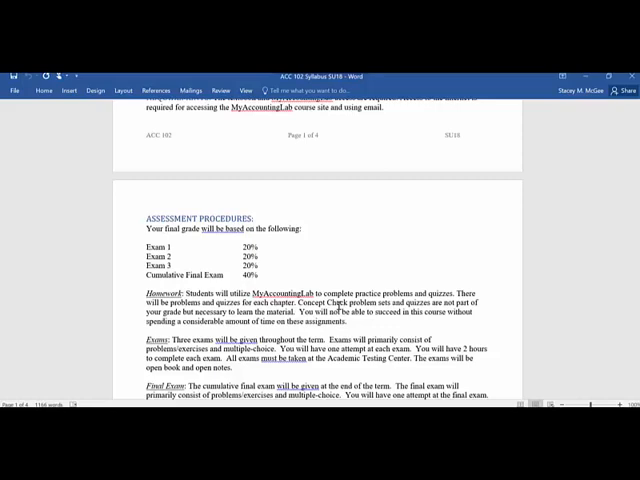
scroll(down, 3)
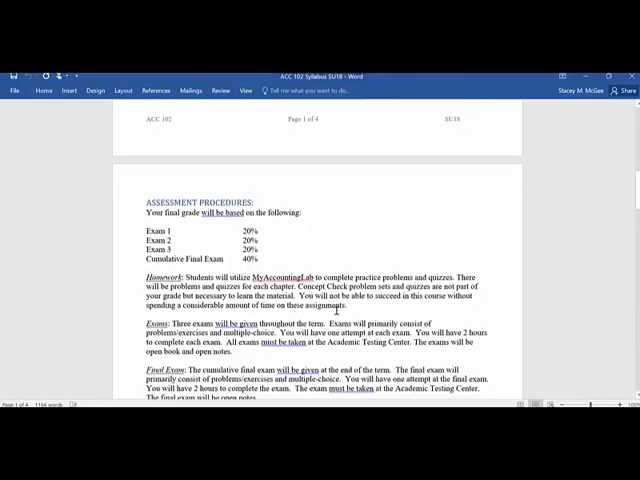
scroll(down, 3)
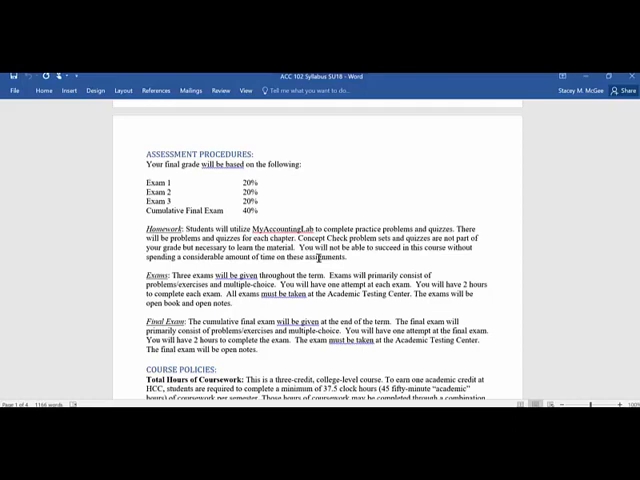
scroll(down, 3)
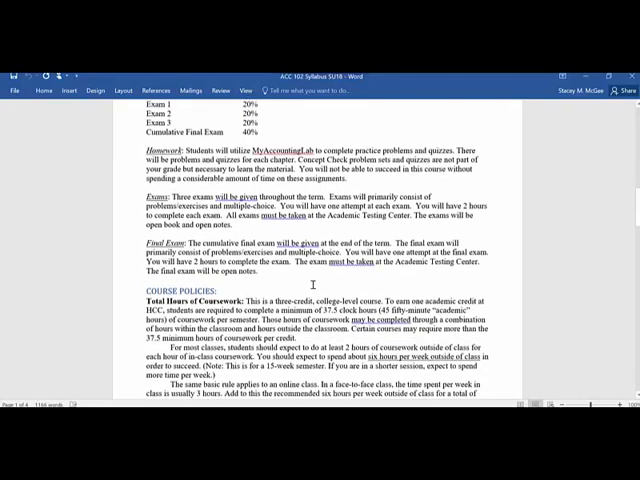
scroll(down, 3)
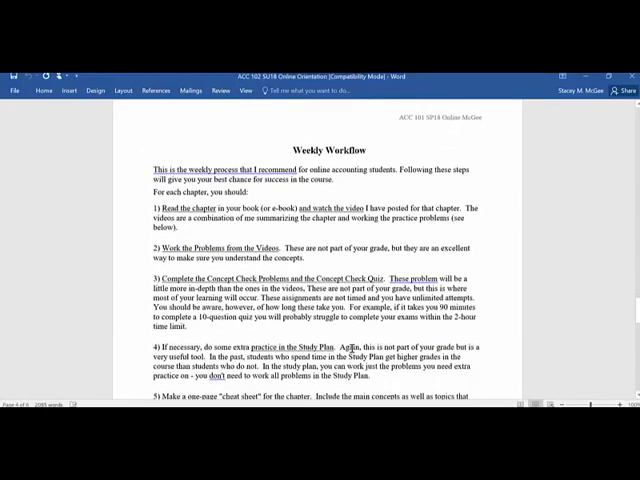
Scroll the Weekly Workflow page through the fifth tip about a one-page cheat sheet.
scroll(down, 3)
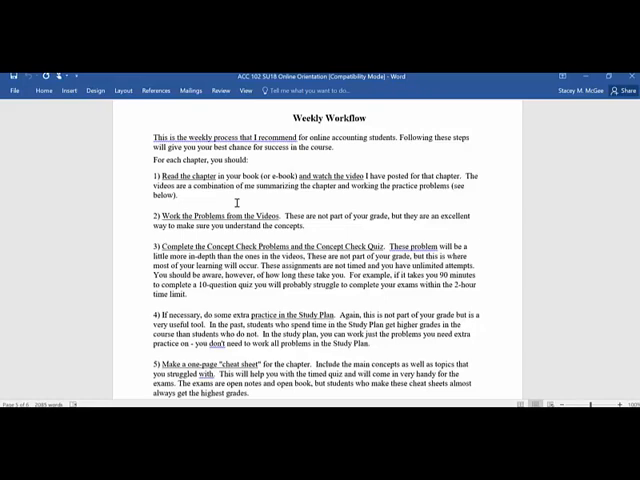
mouse_move(196, 232)
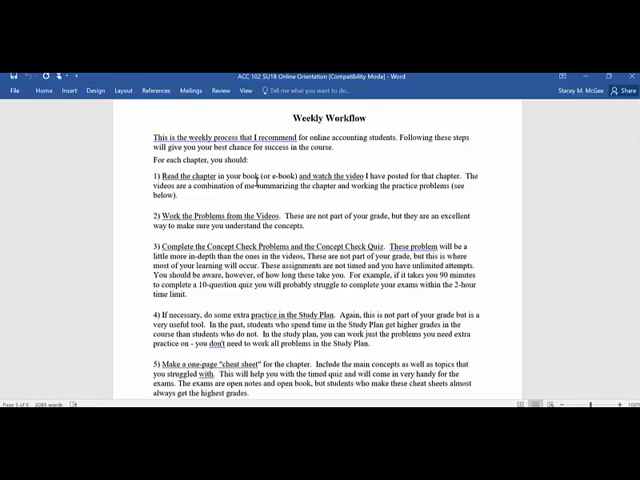
scroll(down, 3)
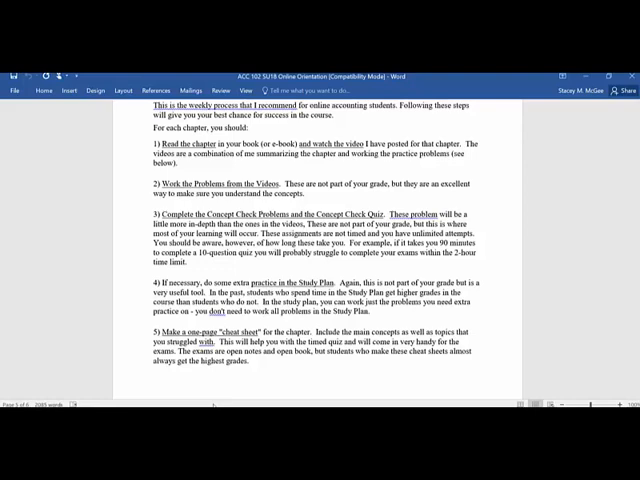
scroll(down, 3)
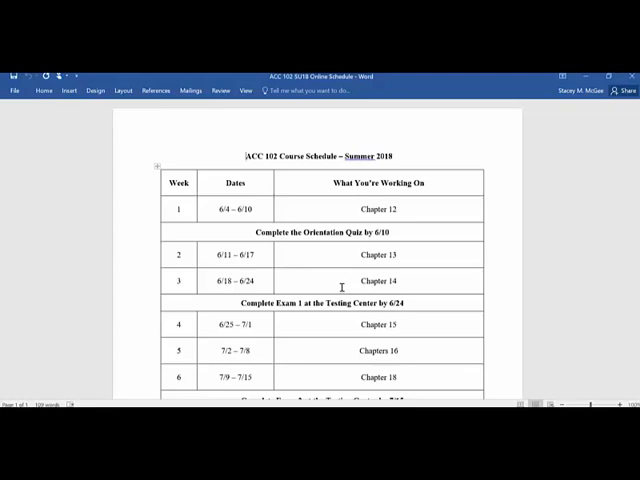
Scroll the Summer 2018 week-by-week schedule through the Exam 3 deadline and back up.
scroll(down, 3)
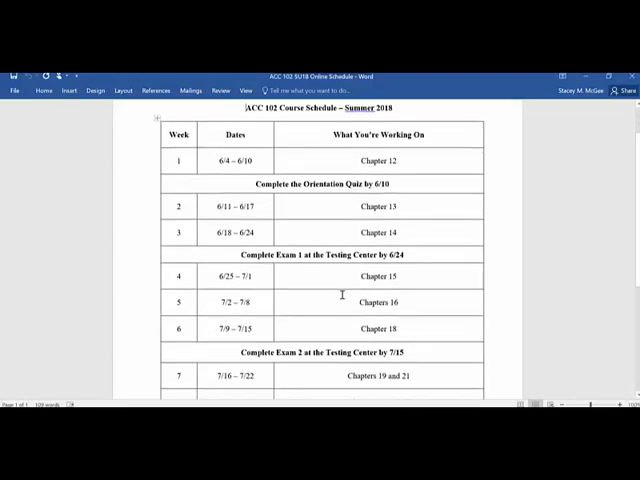
scroll(down, 3)
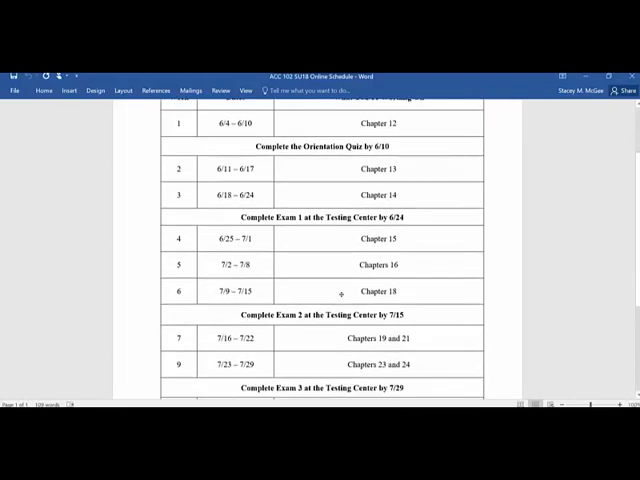
scroll(down, 3)
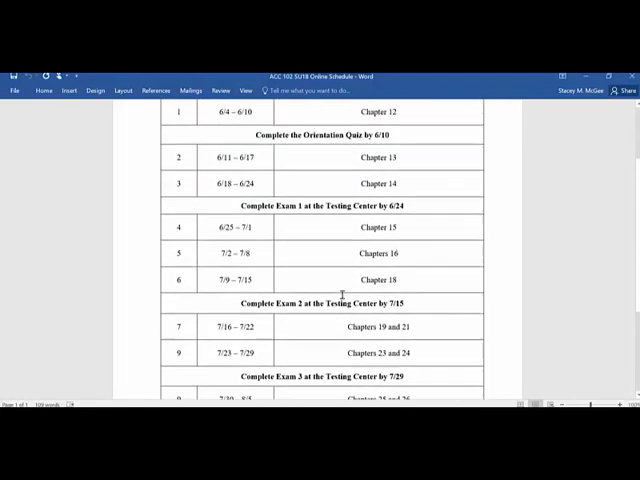
scroll(up, 3)
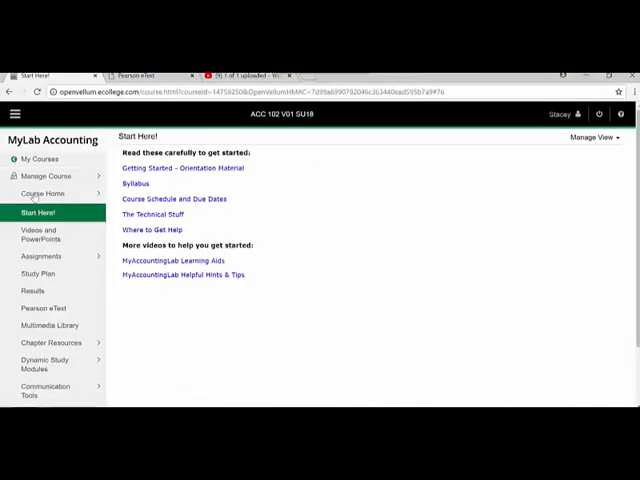
Open Videos and PowerPoints, then the Assignments section with Do Homework and Take a Quiz/Test.
click(48, 234)
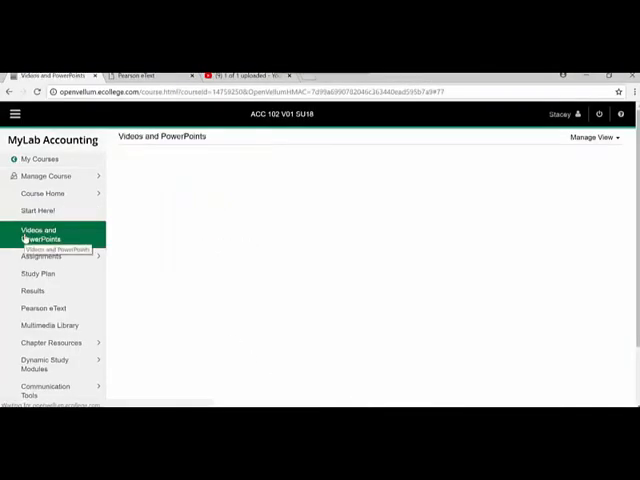
click(48, 234)
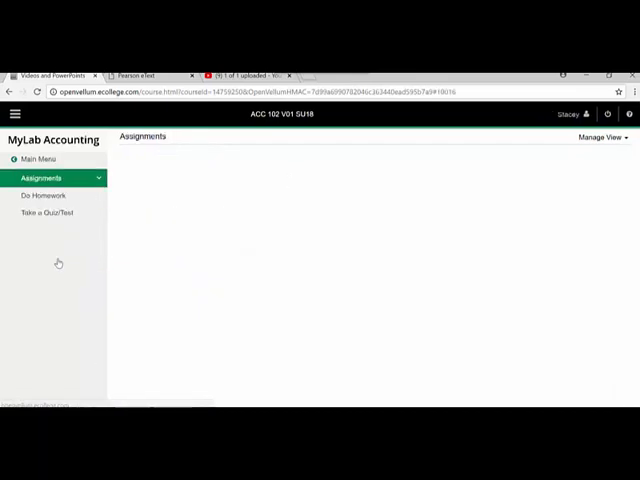
Show the full Homework and Tests list and scroll through the chapter problems, quizzes and Practice for Exam 1.
click(44, 196)
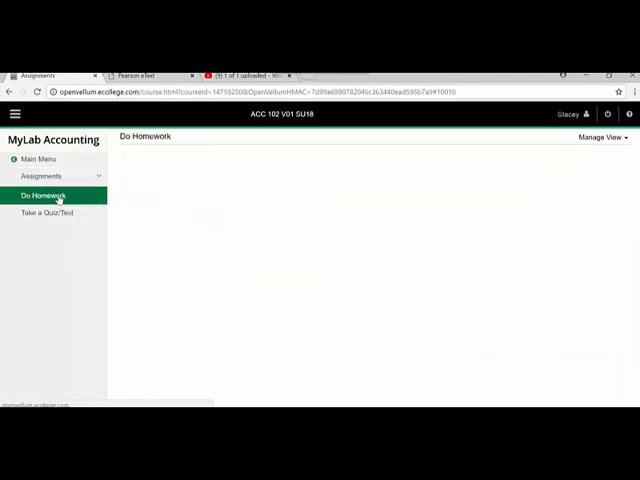
click(44, 196)
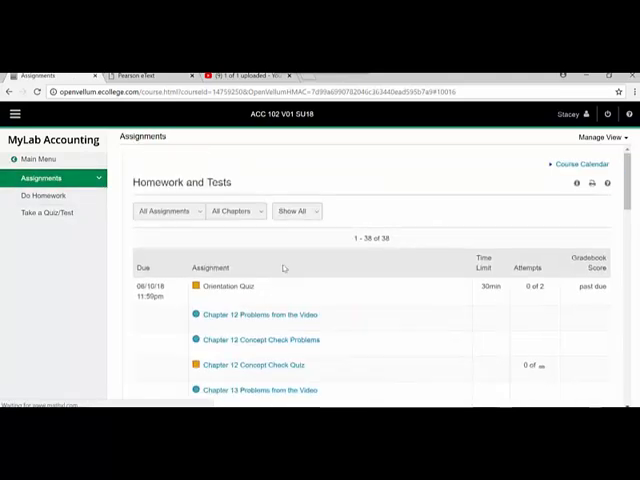
scroll(down, 3)
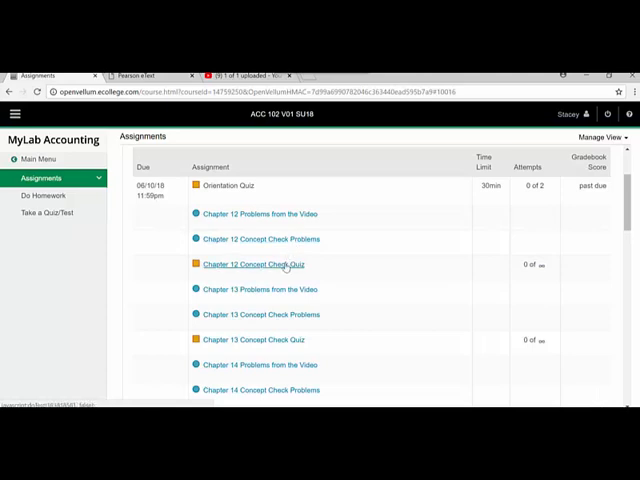
scroll(down, 3)
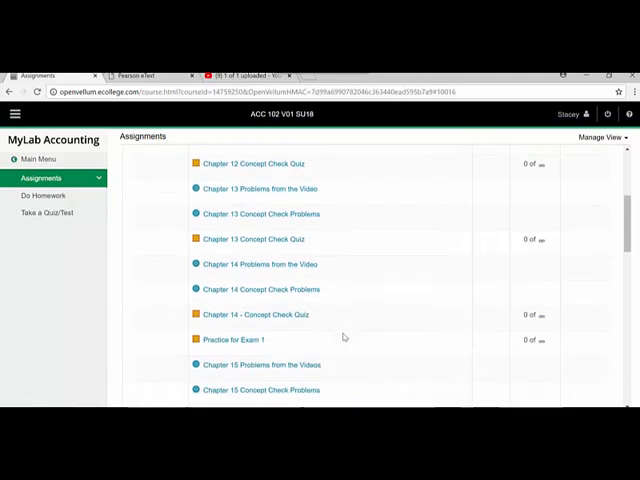
mouse_move(242, 340)
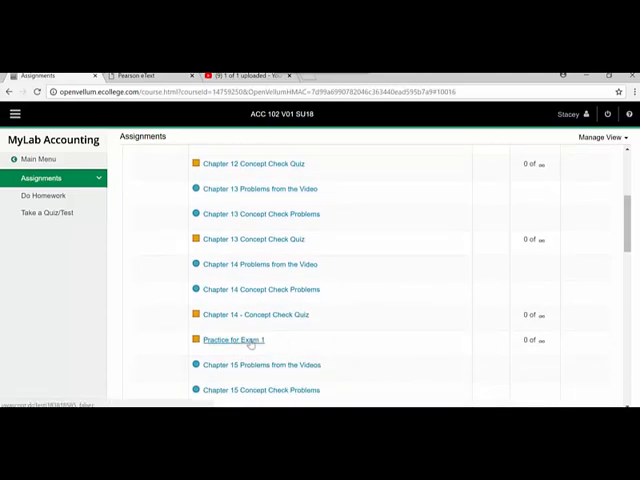
scroll(down, 3)
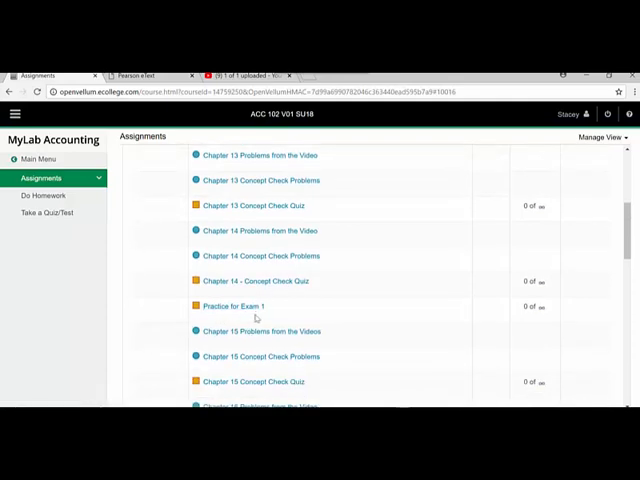
scroll(up, 3)
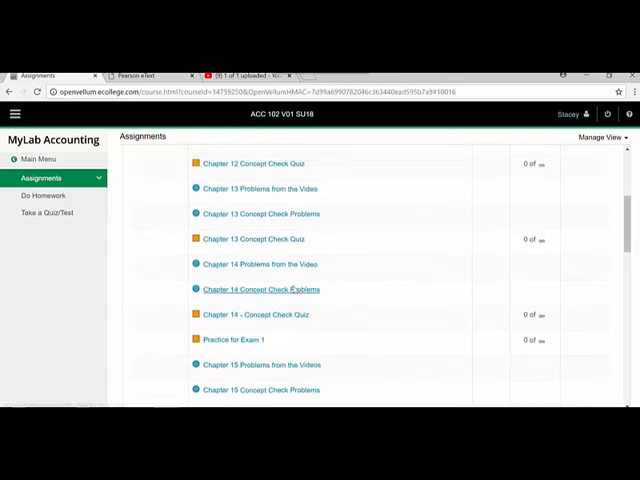
scroll(up, 3)
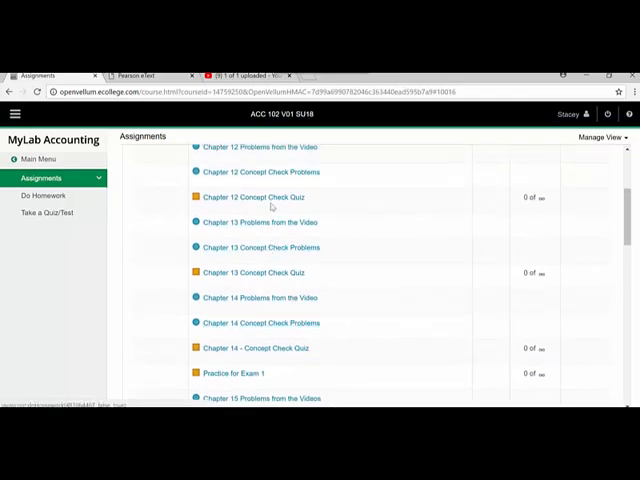
Open the Chapter 12 Concept Check Problems homework in its own window.
click(260, 172)
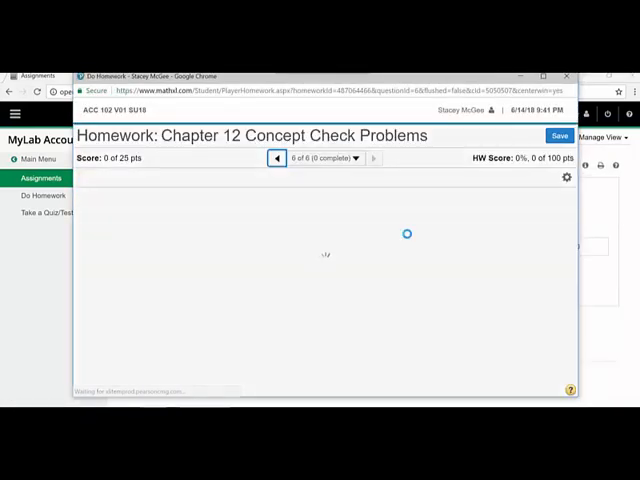
Show the Chapter 12 Concept Check Problems homework summary with its questions and score.
click(520, 178)
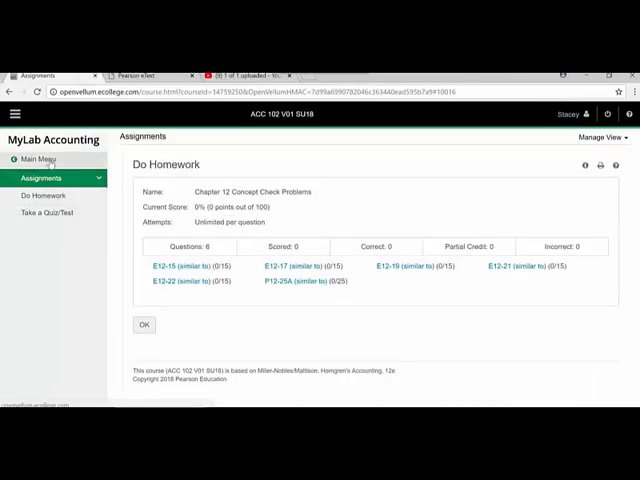
mouse_move(36, 260)
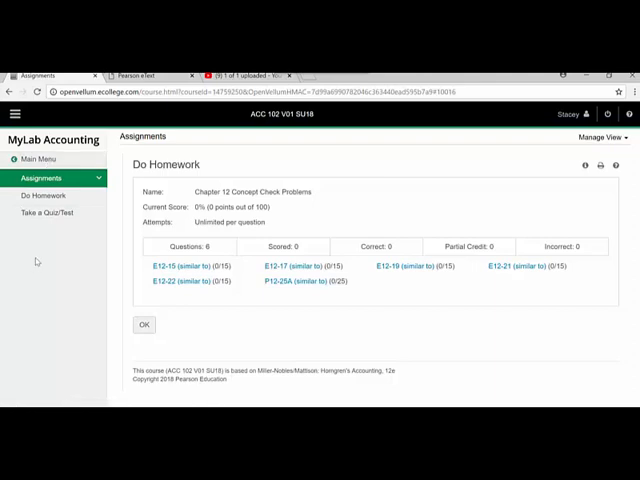
mouse_move(40, 158)
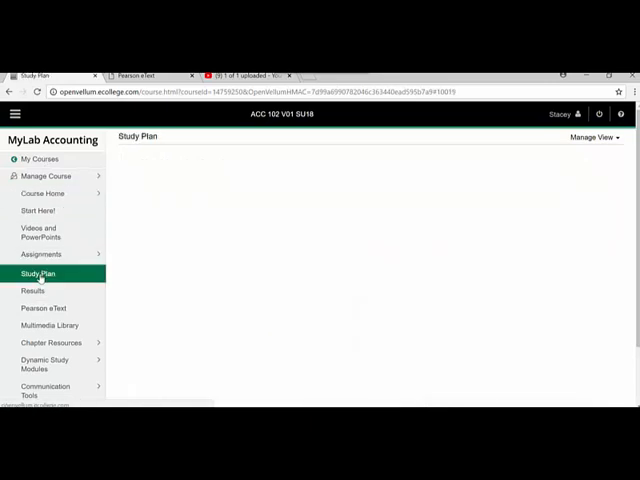
Switch the Study Plan to All Chapters and expand Ch. 12: Partnerships to its liquidation objective.
click(38, 272)
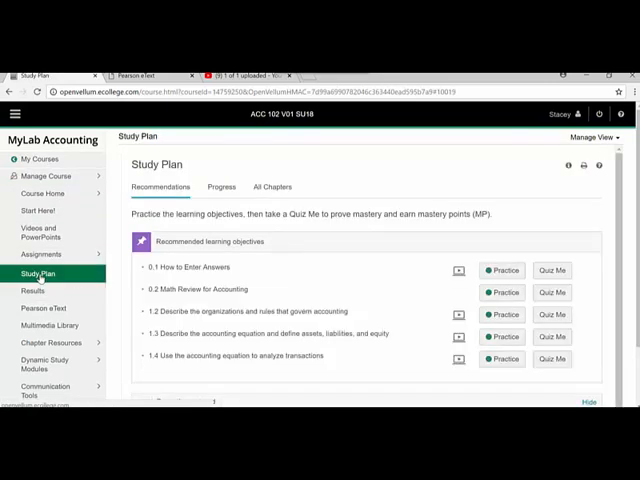
click(272, 188)
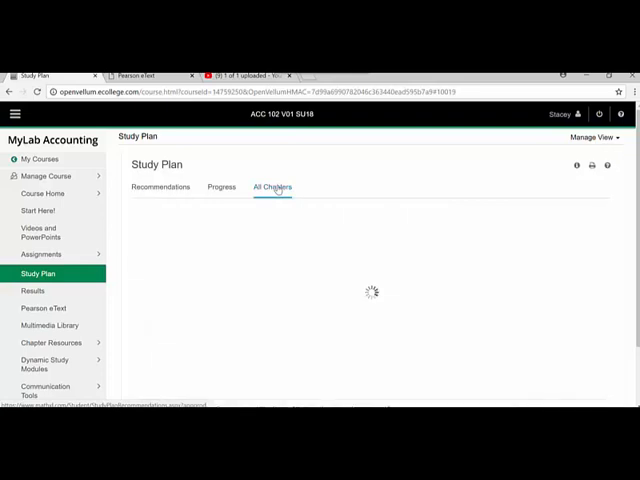
click(272, 188)
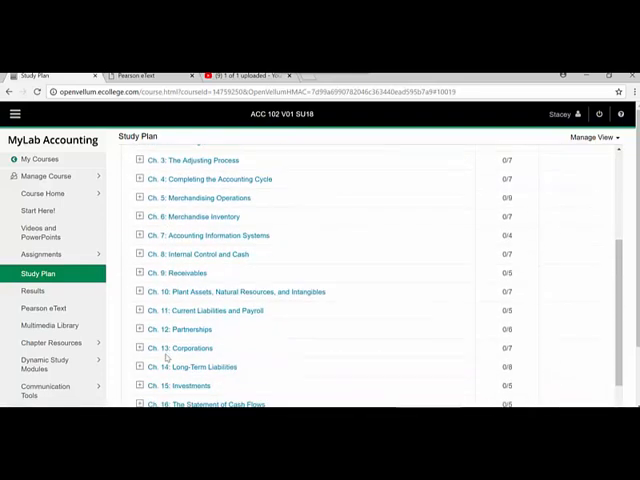
click(132, 328)
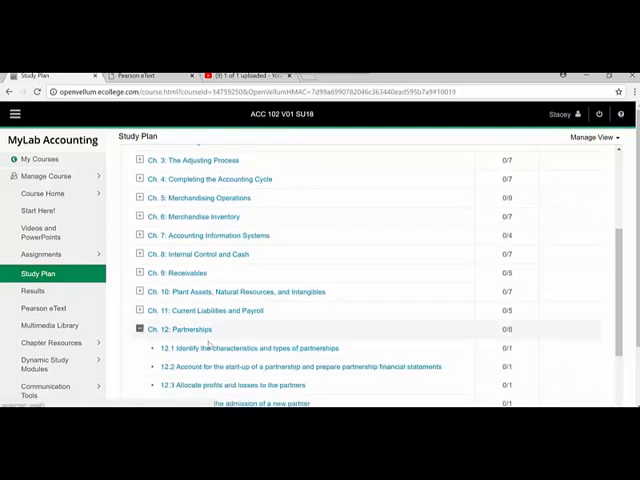
scroll(down, 3)
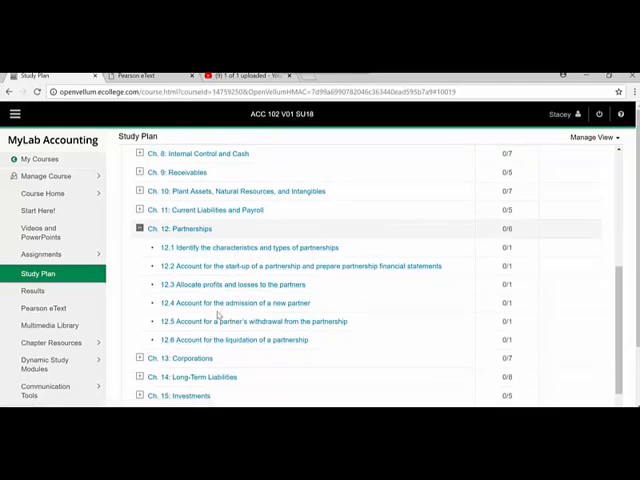
mouse_move(216, 344)
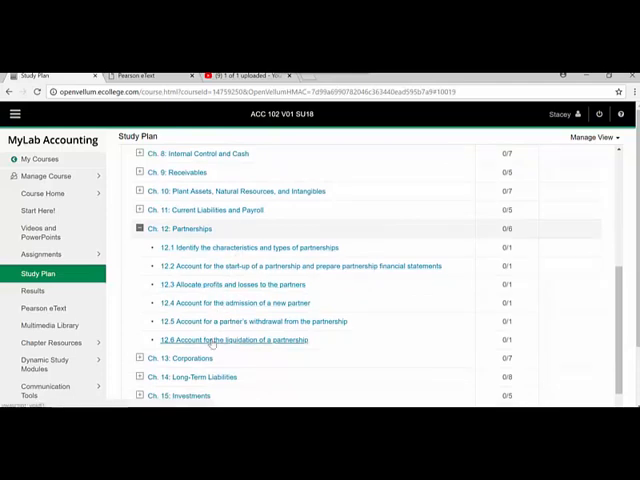
click(224, 340)
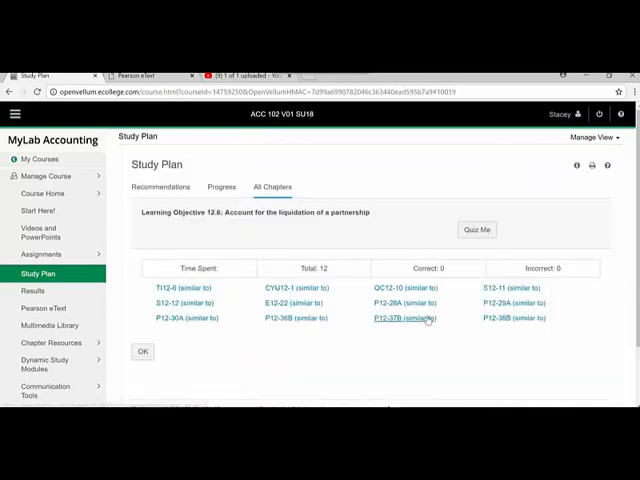
mouse_move(404, 318)
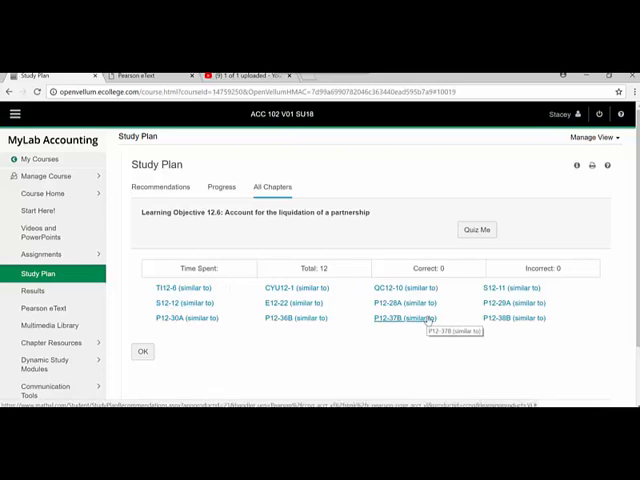
mouse_move(472, 290)
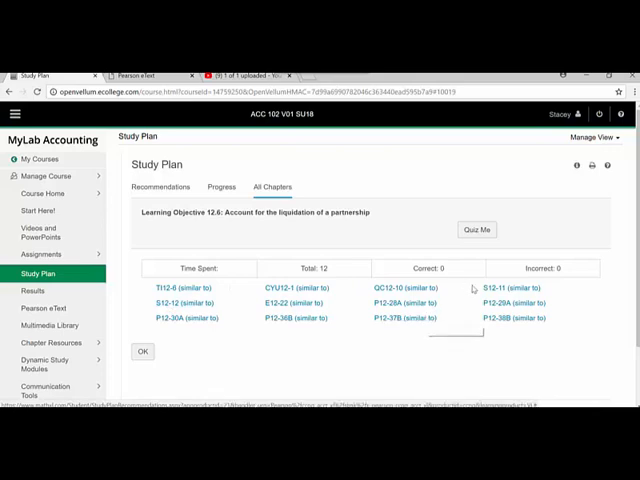
mouse_move(512, 318)
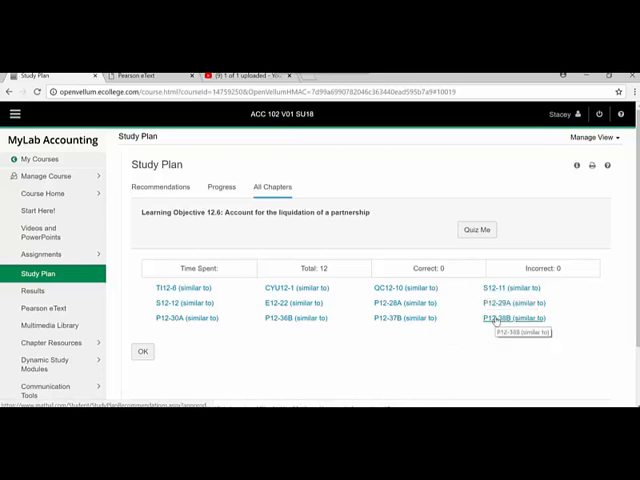
mouse_move(494, 318)
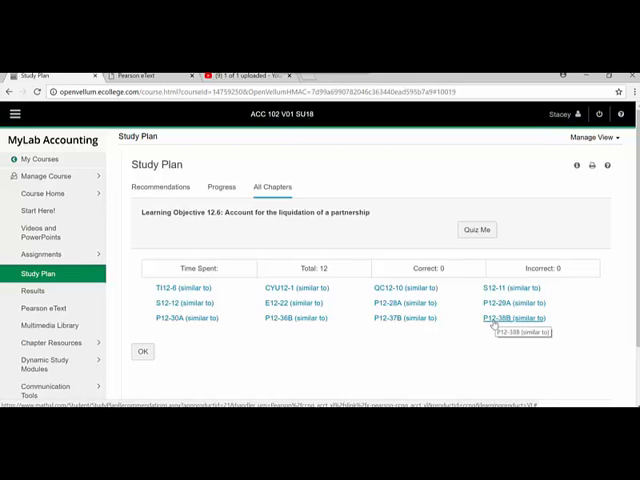
mouse_move(476, 364)
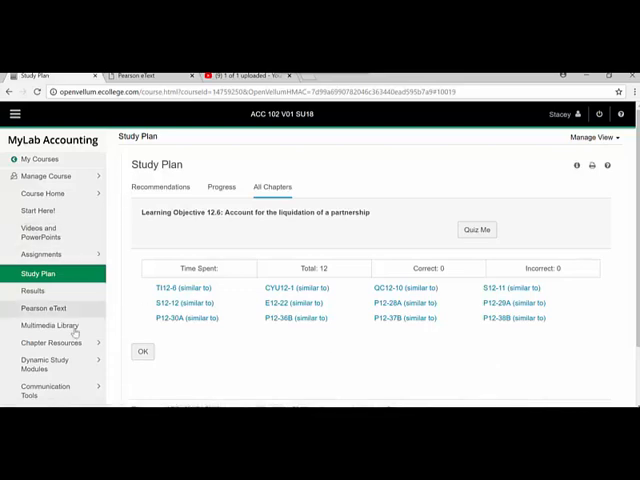
Go to the course Results overview showing the overall score of 0.
click(36, 290)
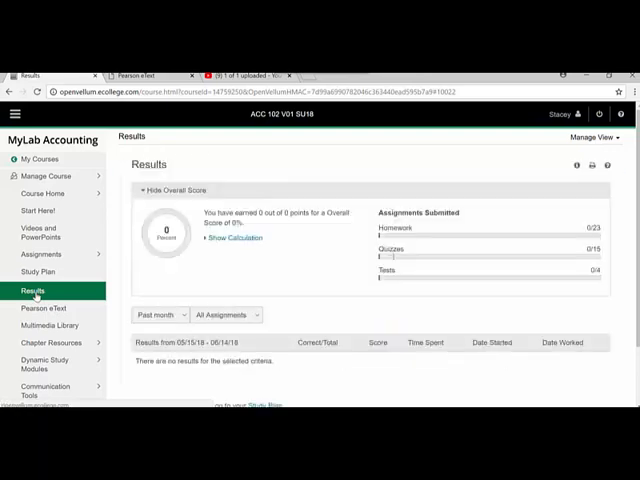
Review the submitted assignments summary, then move to the Pearson eText page.
scroll(down, 3)
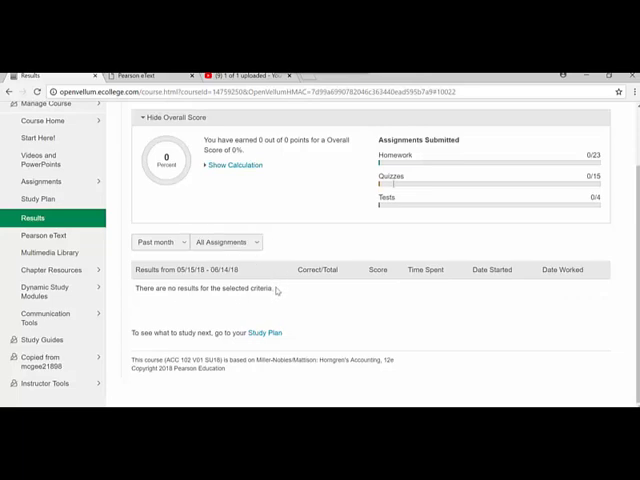
mouse_move(278, 292)
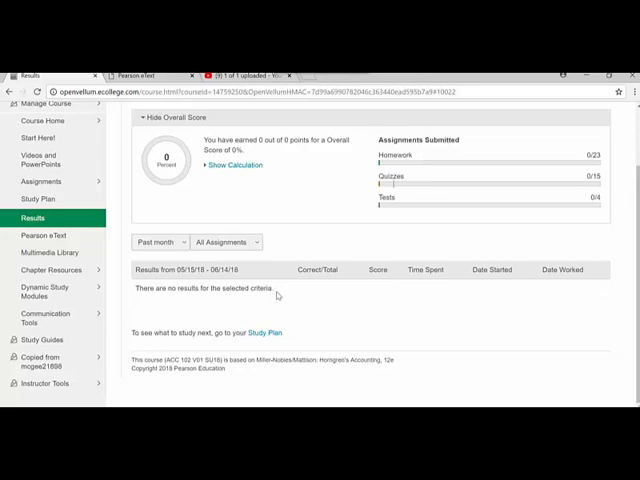
mouse_move(8, 240)
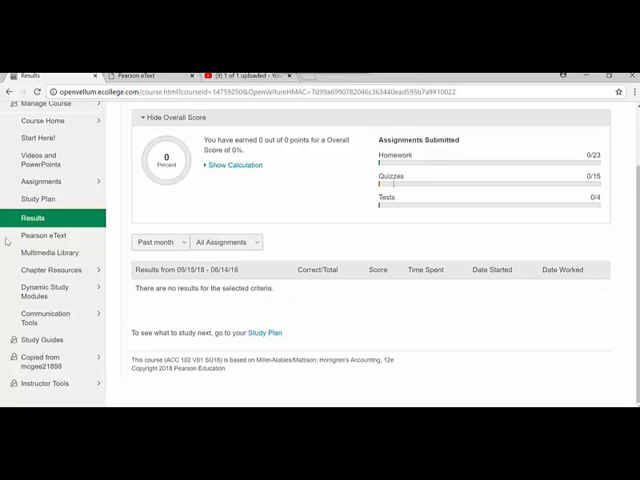
click(54, 236)
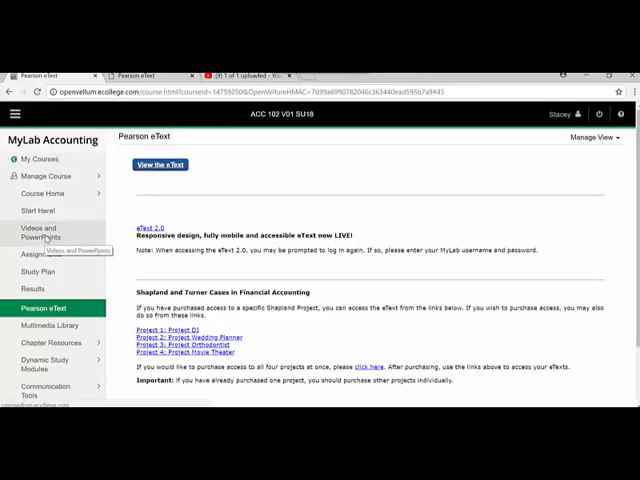
Preview the textbook in the eText reader, return to MyLab, and go to the Multimedia Library.
click(160, 164)
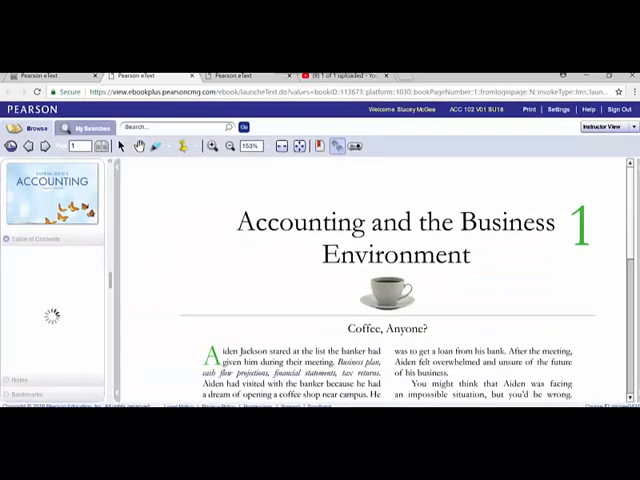
click(52, 240)
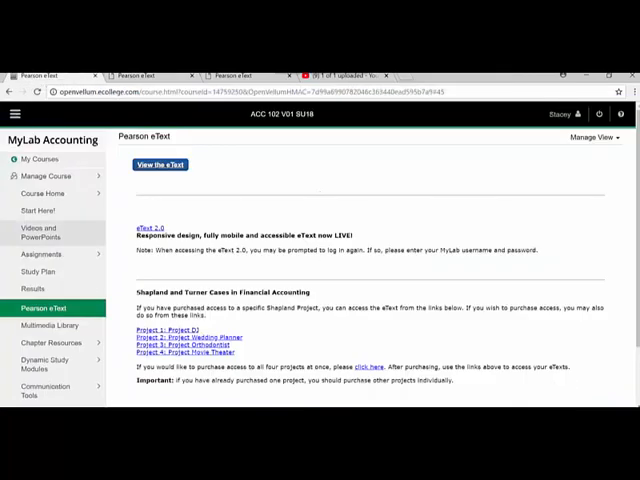
mouse_move(50, 324)
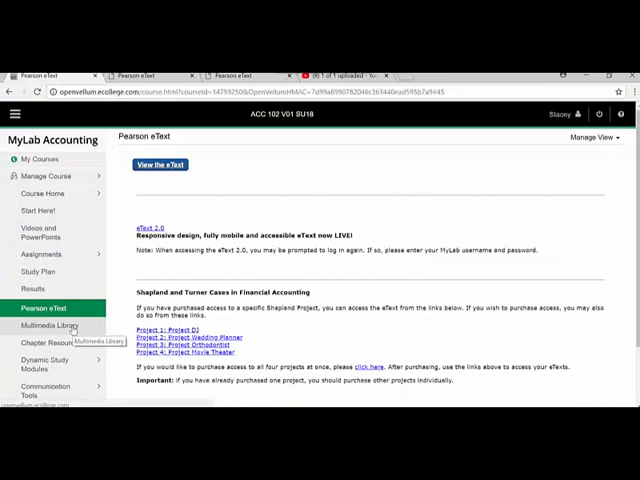
click(46, 326)
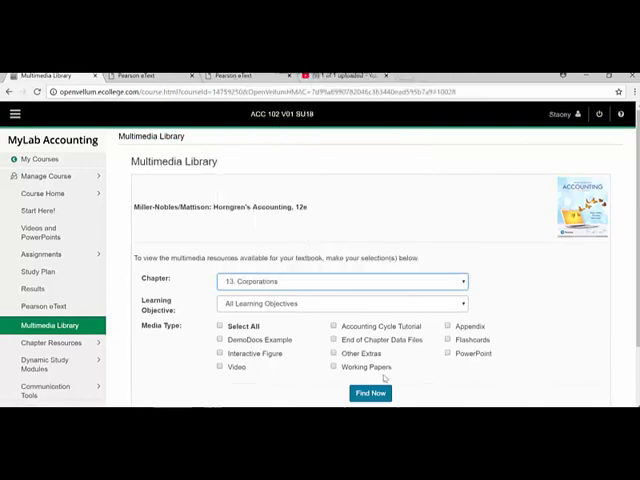
Filter Chapter 13 media to DemoDocs Example and Video and list the matching resources.
scroll(down, 3)
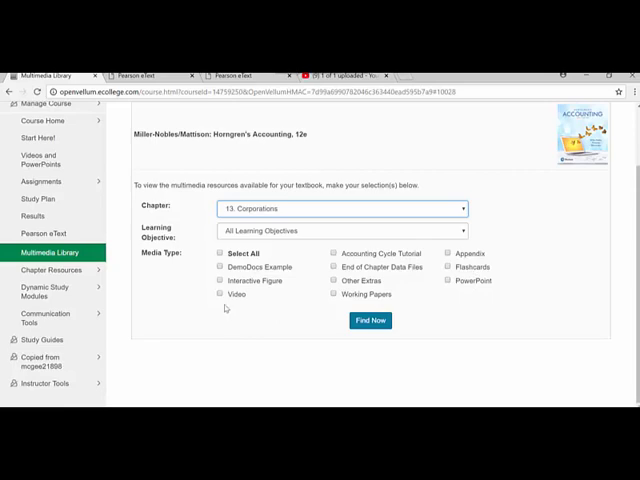
click(220, 296)
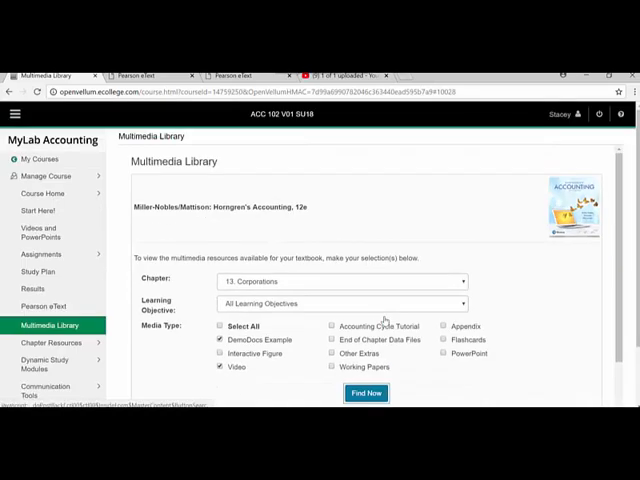
click(368, 392)
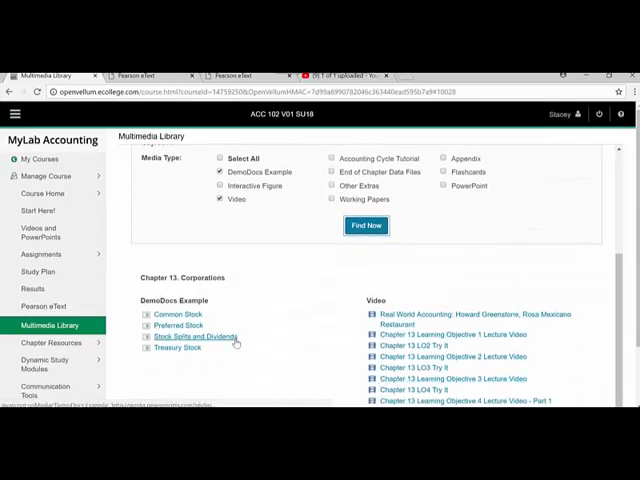
scroll(down, 3)
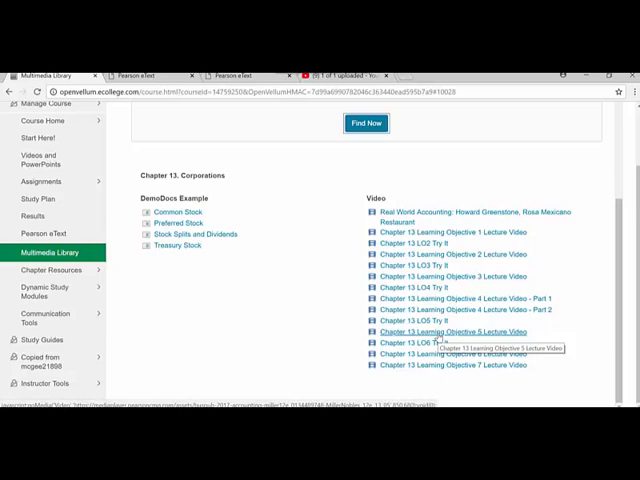
mouse_move(136, 246)
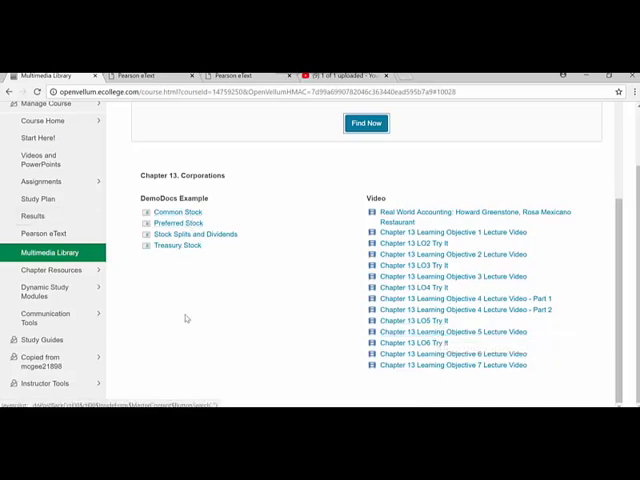
click(364, 122)
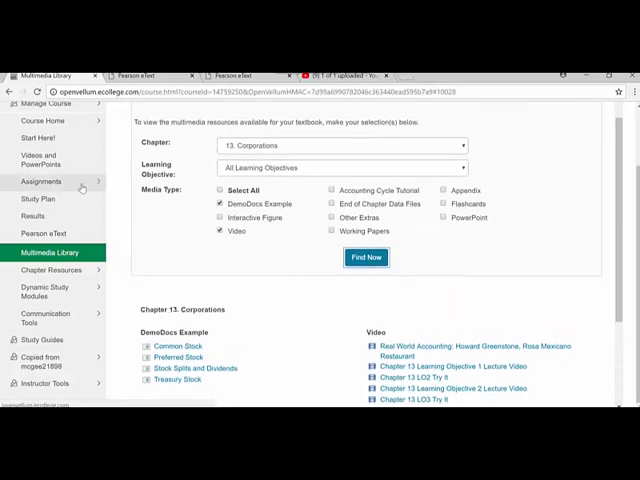